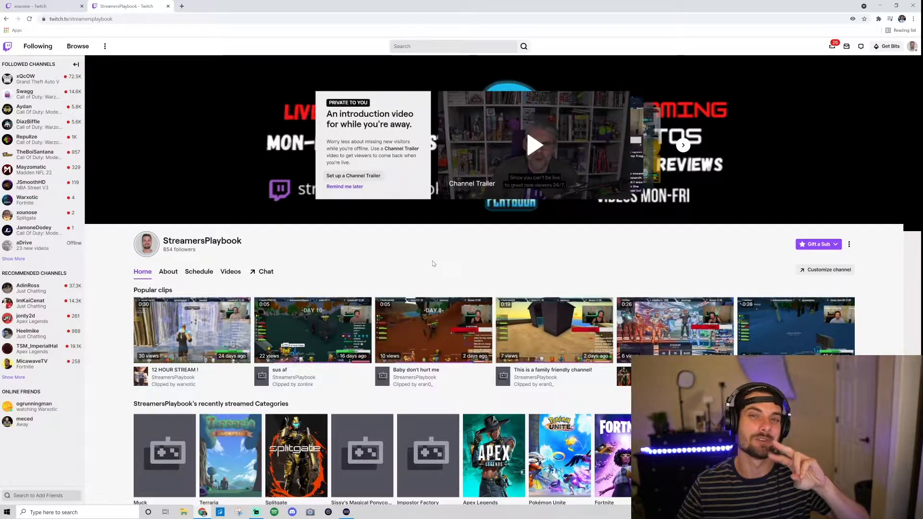
mouse_move(343, 281)
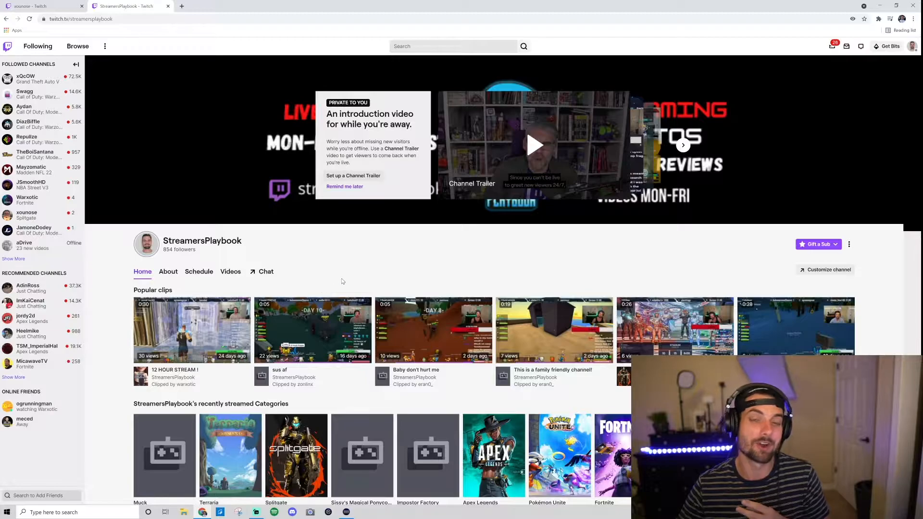
- Scroll down the current Twitch page and double-click an item on it
scroll(down, 3)
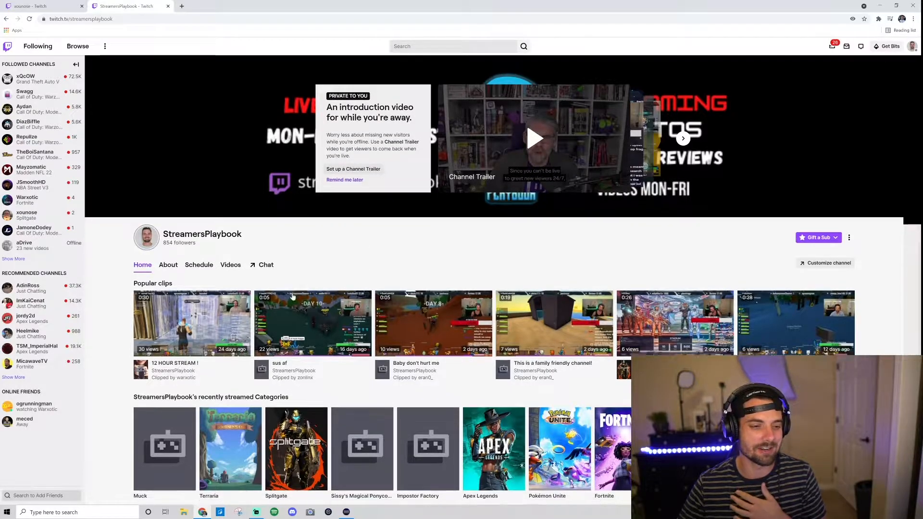
scroll(down, 3)
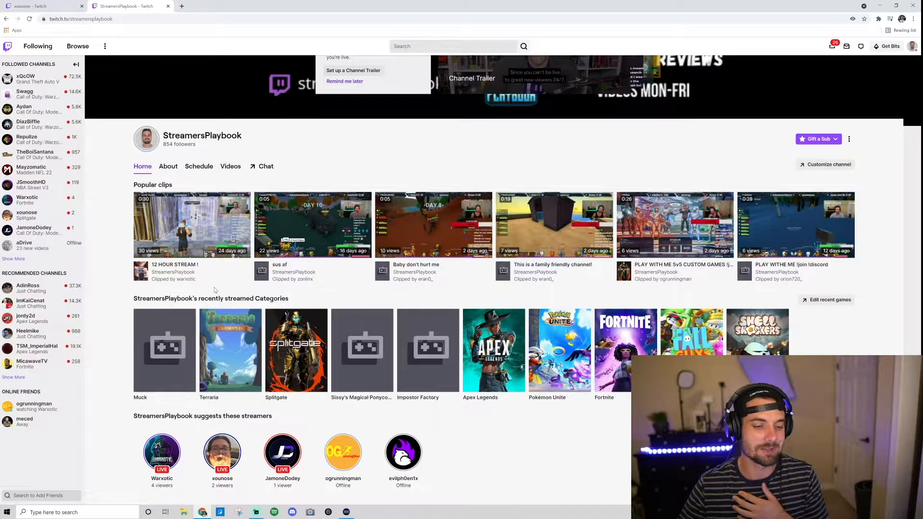
double_click(211, 298)
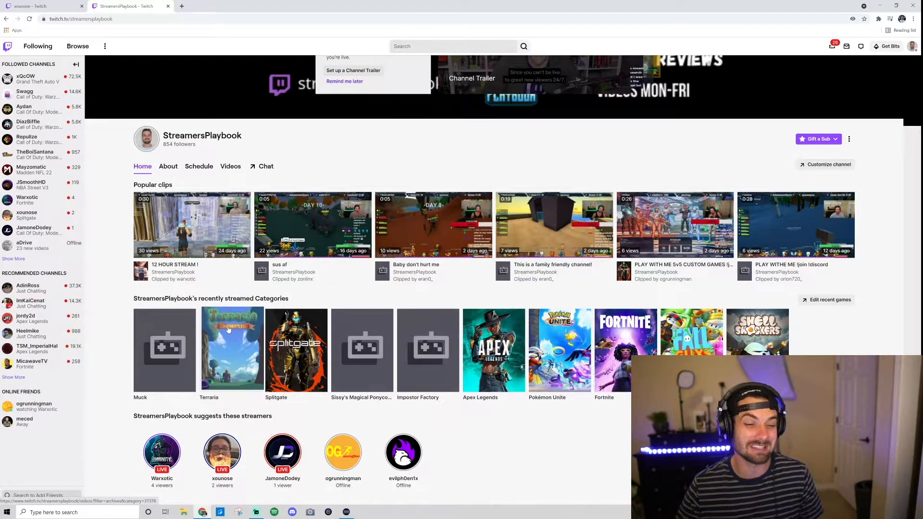
mouse_move(464, 383)
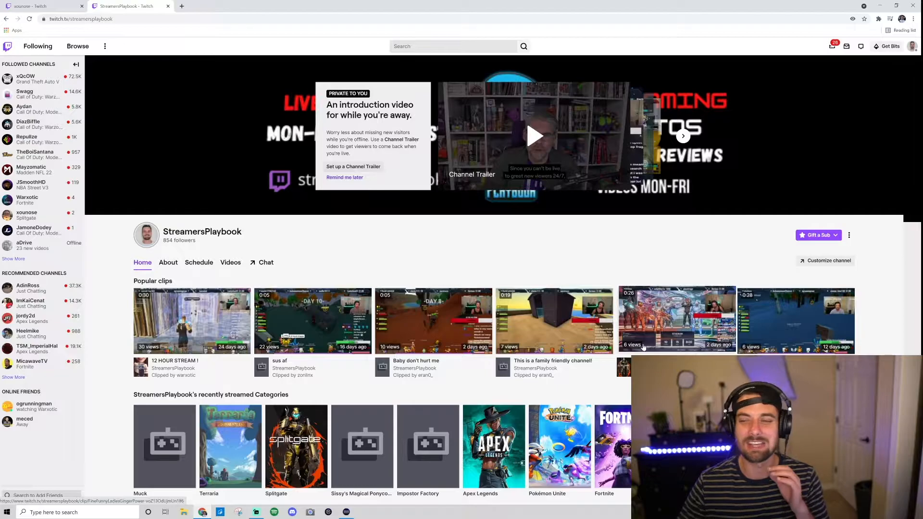
scroll(down, 3)
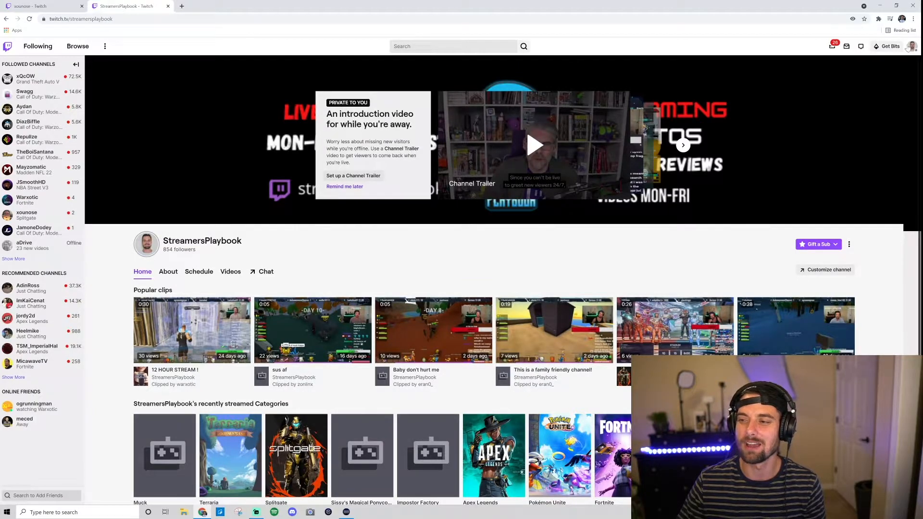
- Go from the profile menu's Settings to the Channel and Videos settings
click(909, 46)
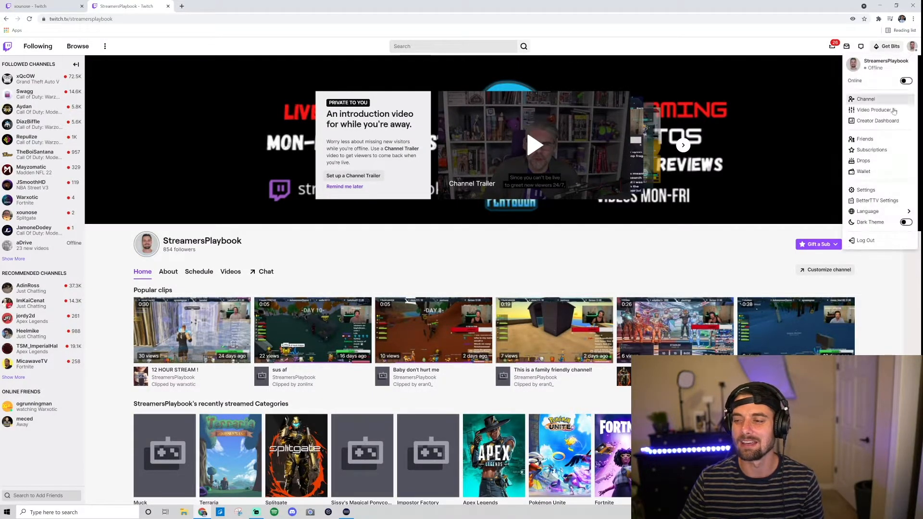
click(865, 190)
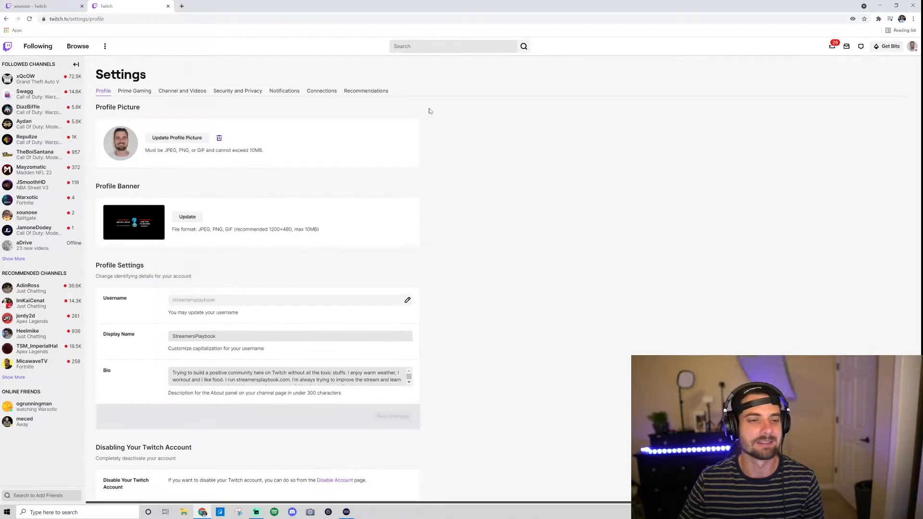
mouse_move(197, 91)
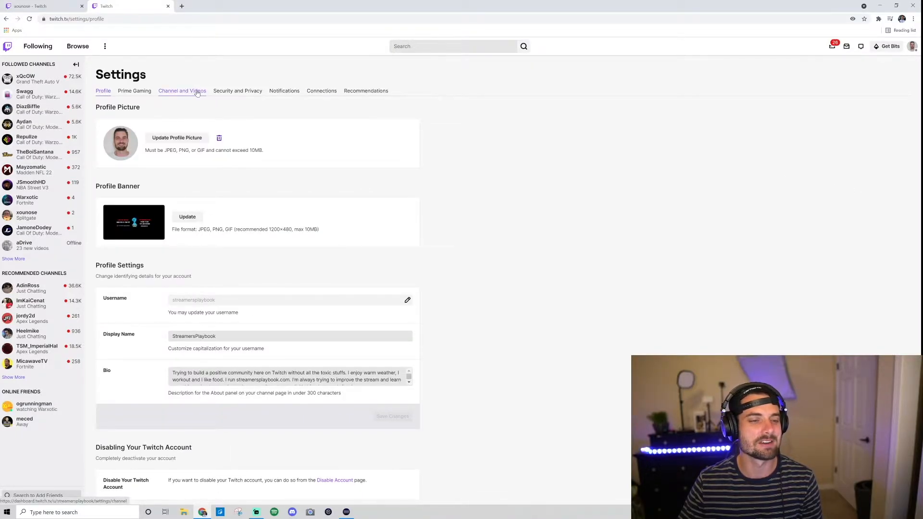
click(182, 91)
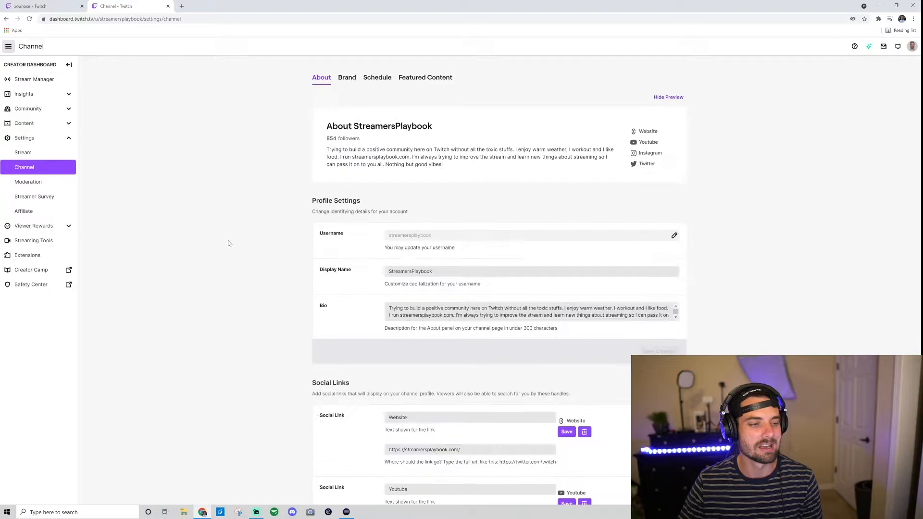
mouse_move(228, 334)
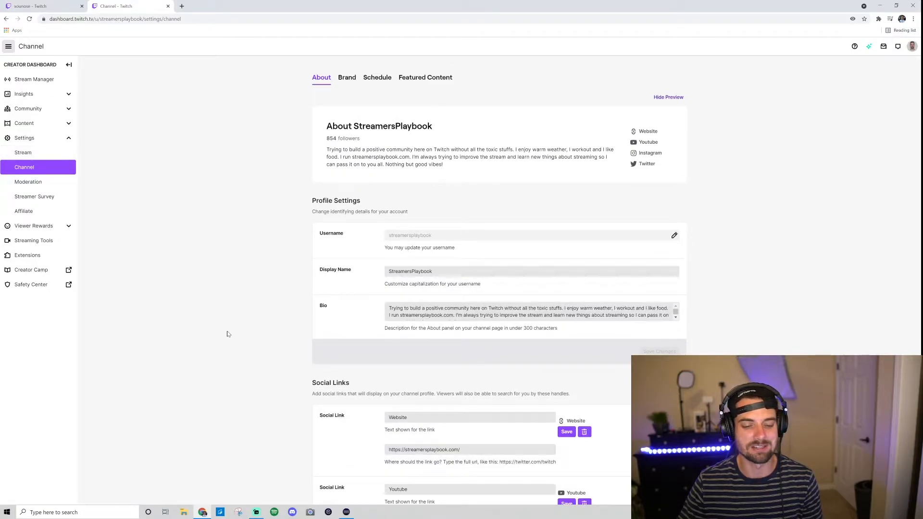
- Show Featured Content and scroll down to the Recently Streamed Categories list
click(425, 77)
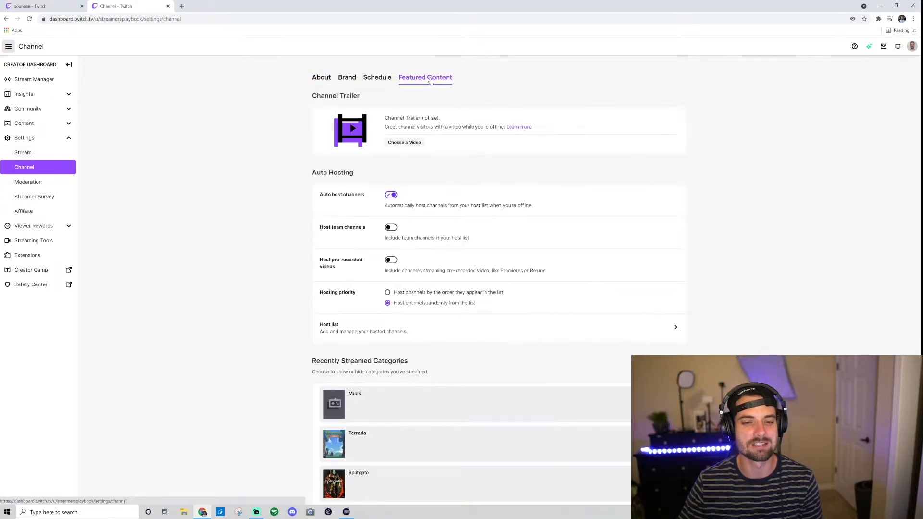
scroll(down, 3)
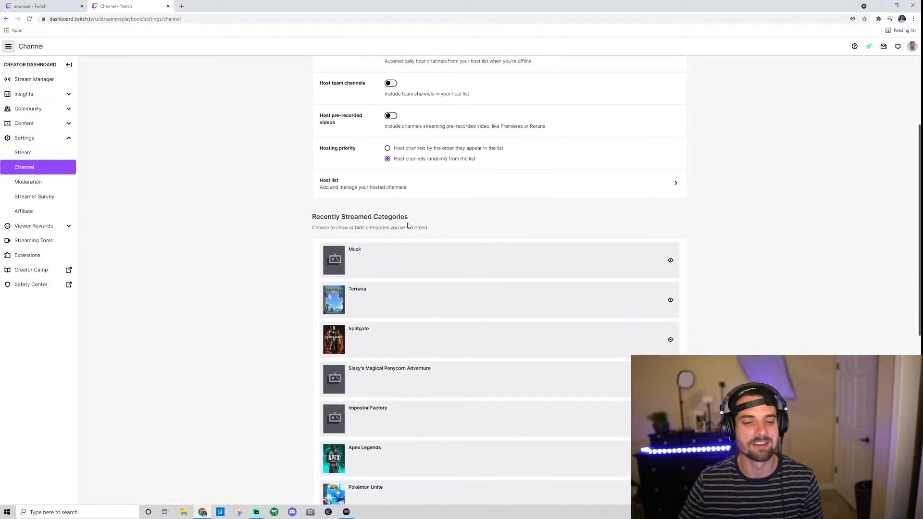
double_click(360, 217)
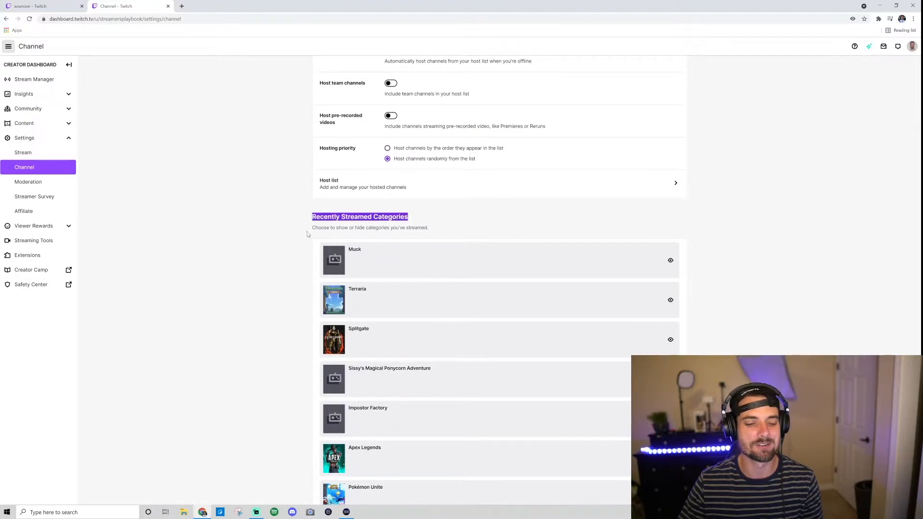
scroll(down, 3)
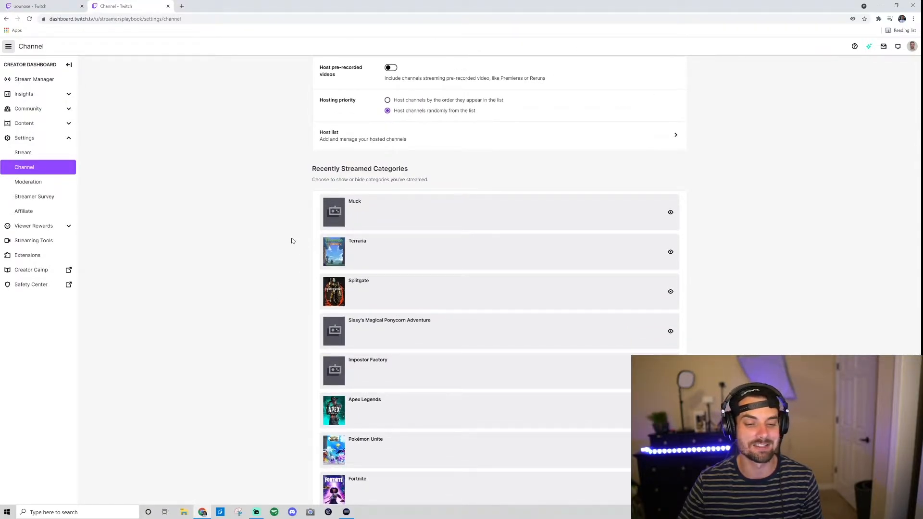
scroll(down, 3)
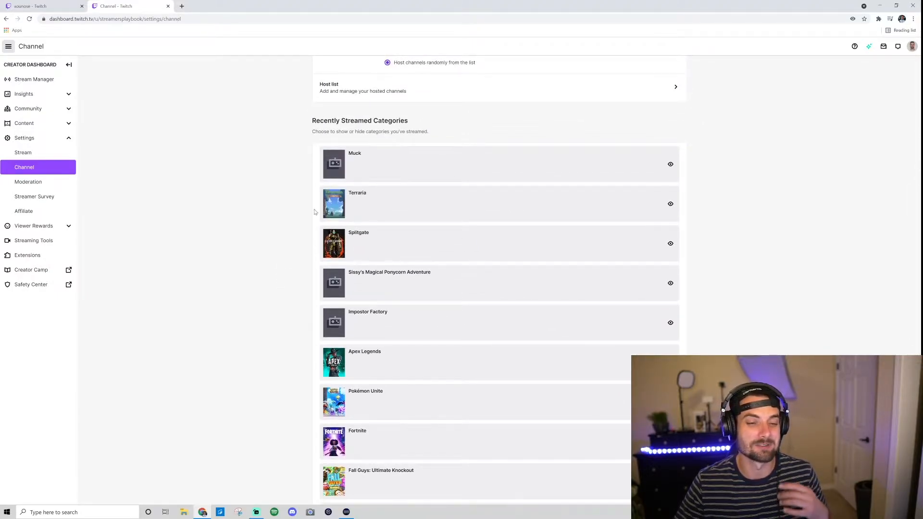
scroll(down, 3)
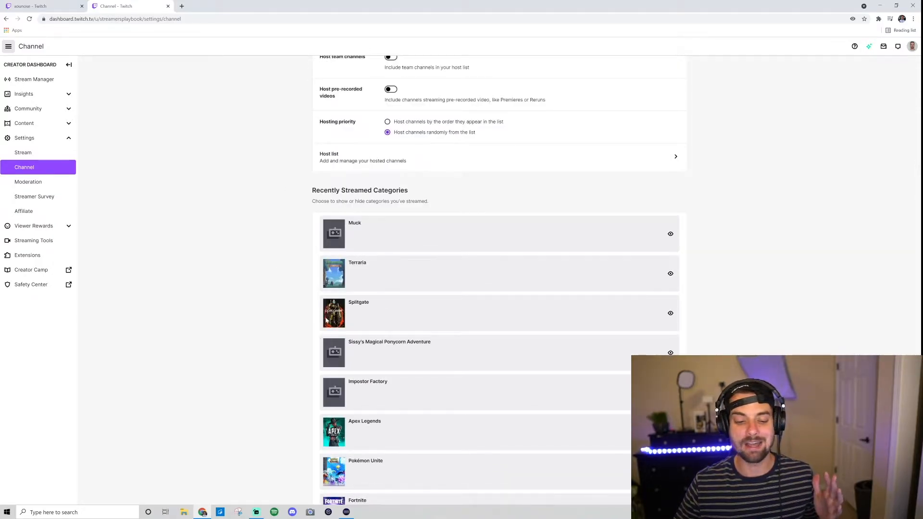
scroll(down, 3)
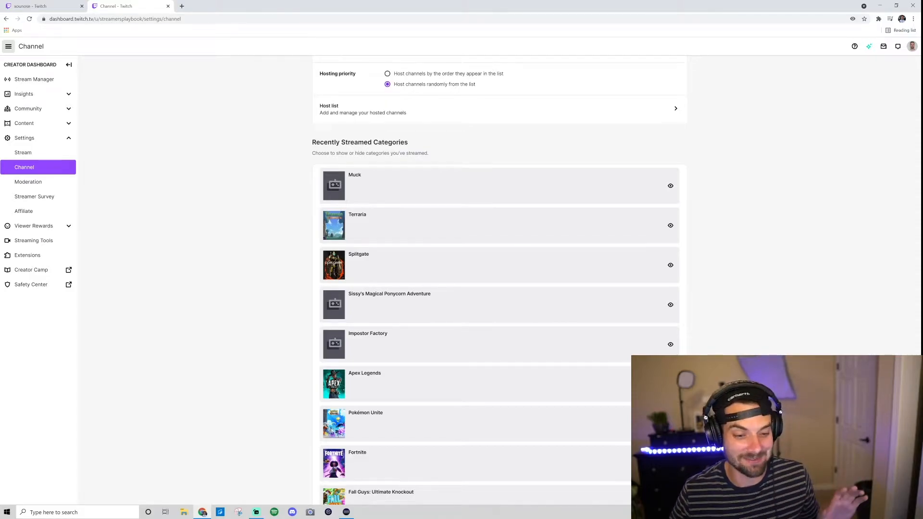
- Toggle the eye icons off for Sissy's Magical Ponycorn Adventure and Impostor Factory, then scroll down
click(670, 305)
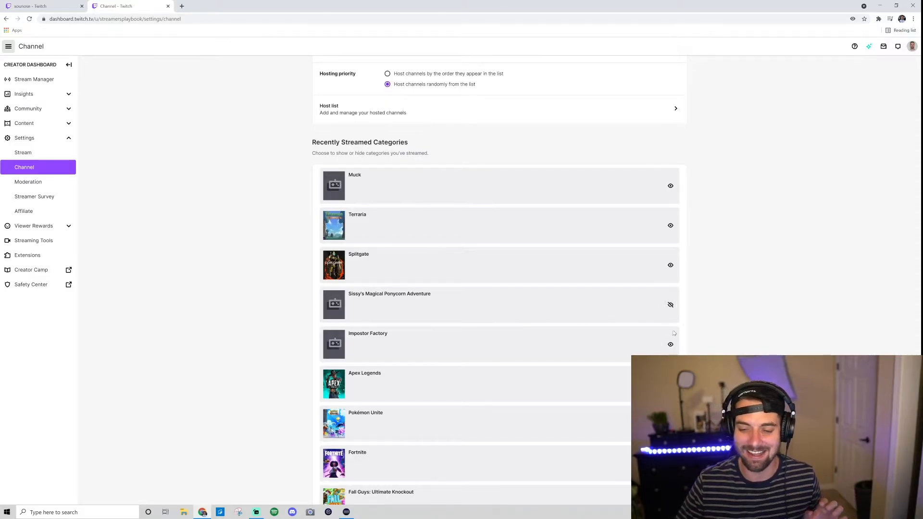
click(670, 345)
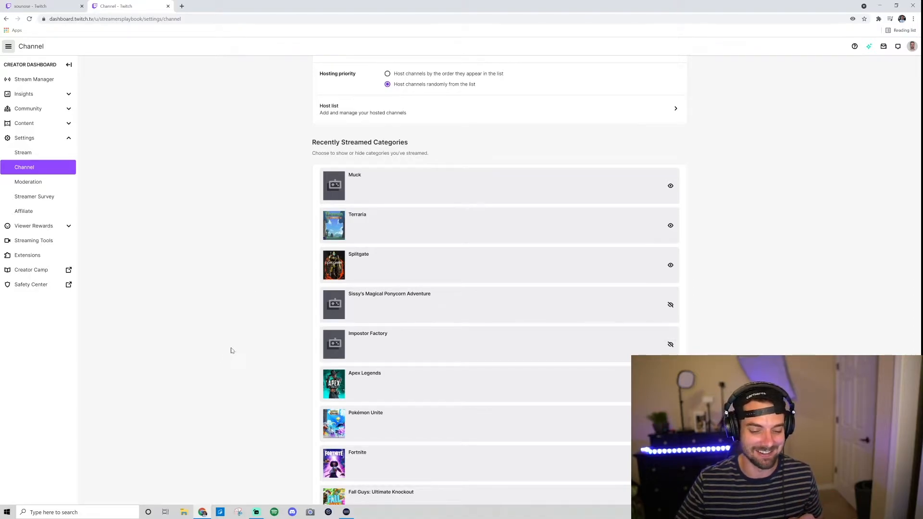
scroll(down, 3)
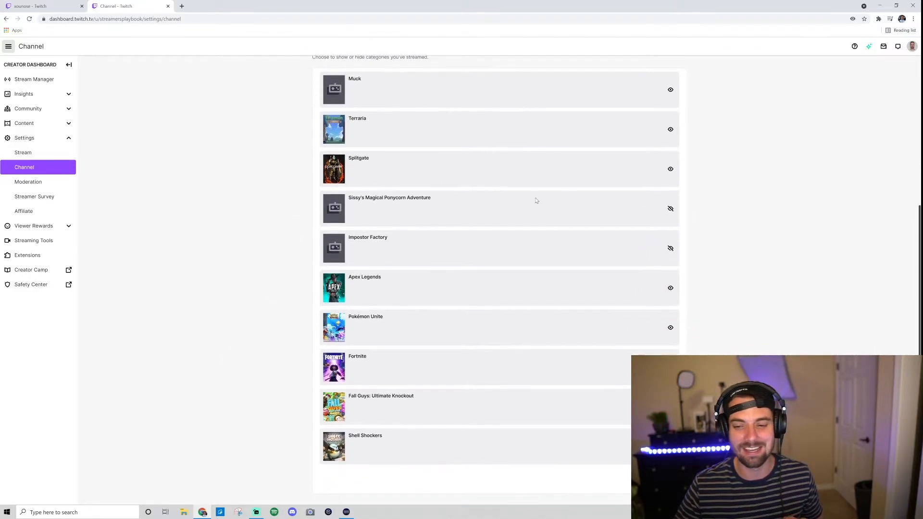
scroll(down, 3)
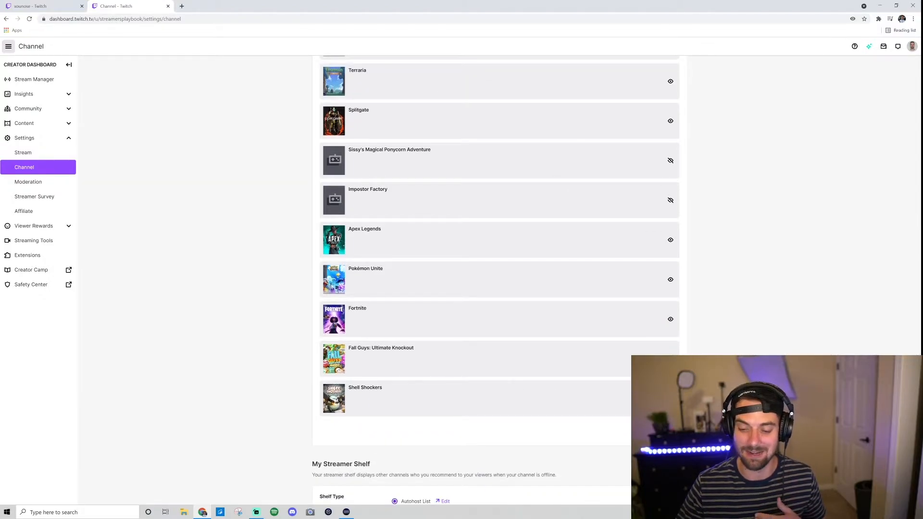
mouse_move(705, 111)
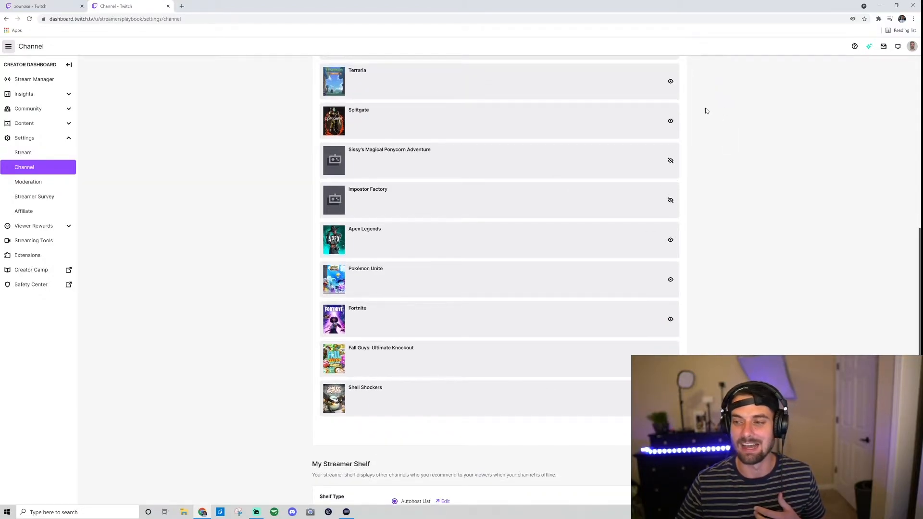